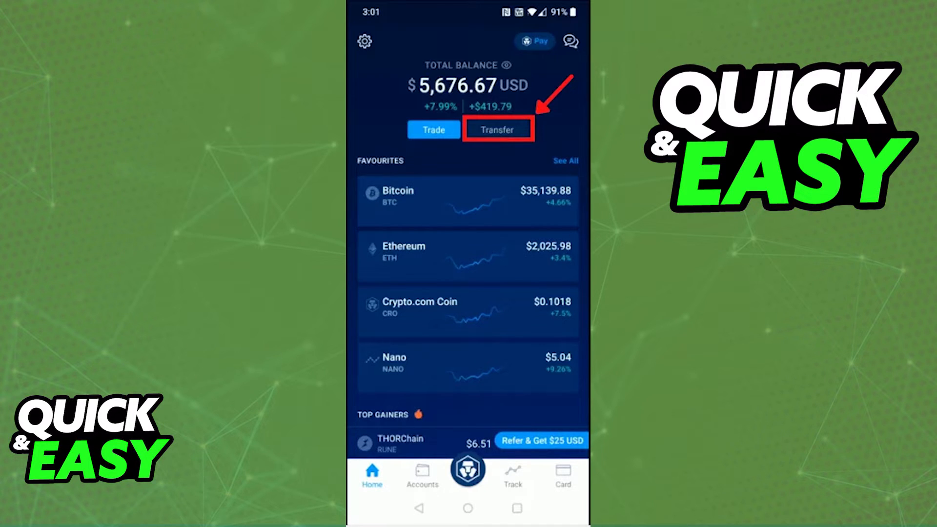
# Open the Transfer sheet from the Crypto.com App home screen.
pyautogui.click(498, 129)
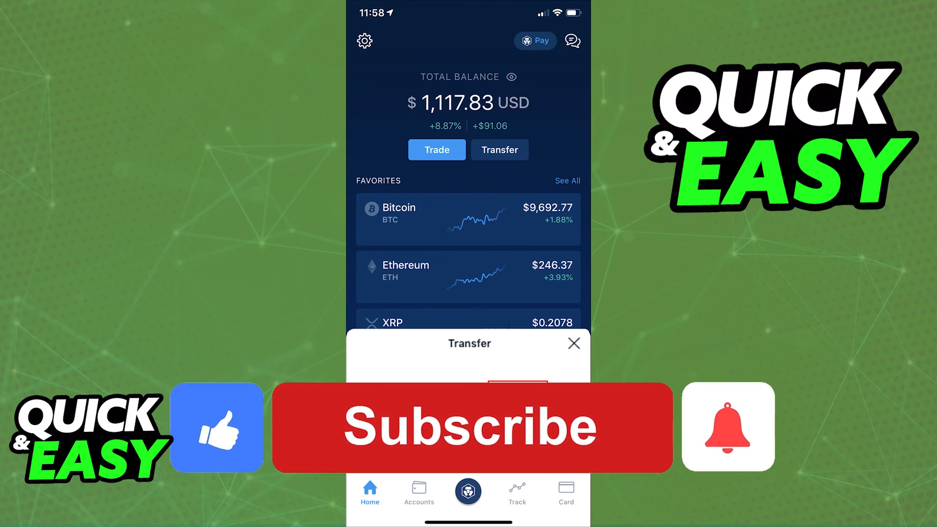
pyautogui.click(468, 427)
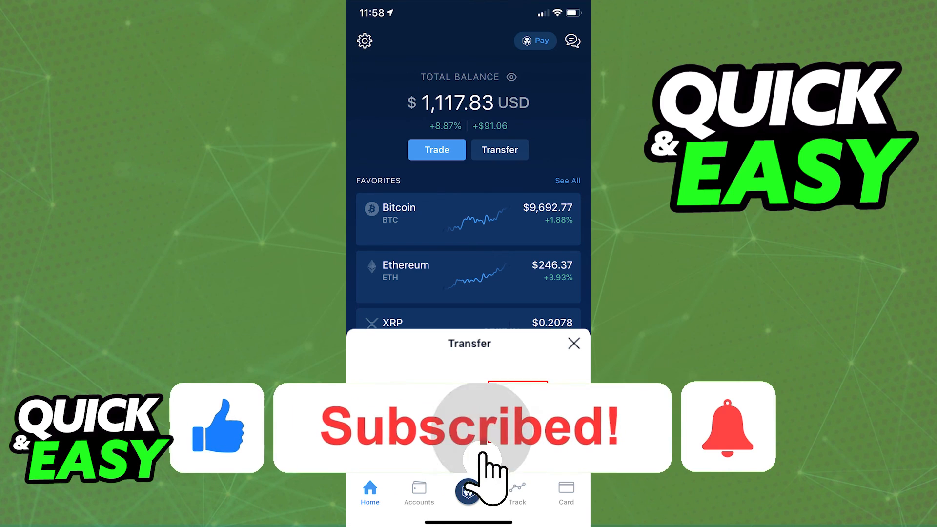